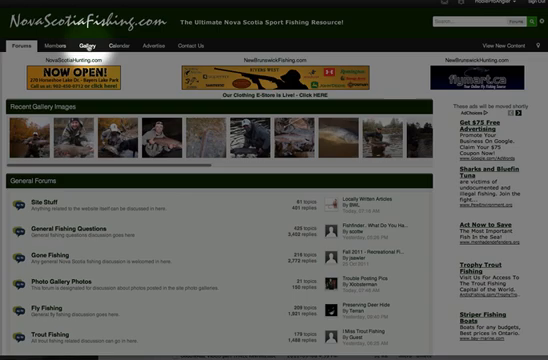
Step: Open the Gallery and browse its featured image, recently updated albums and global albums
left_click(69, 44)
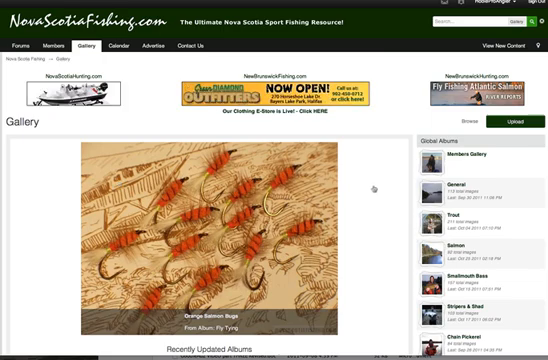
scroll("down", 3)
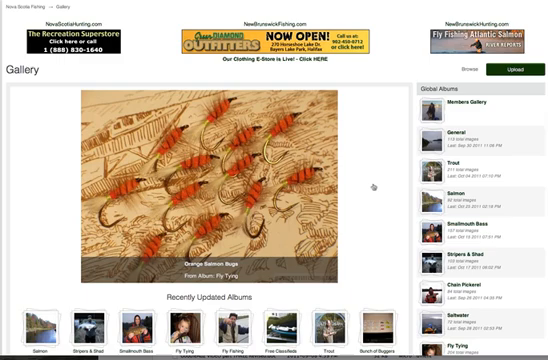
scroll("up", 3)
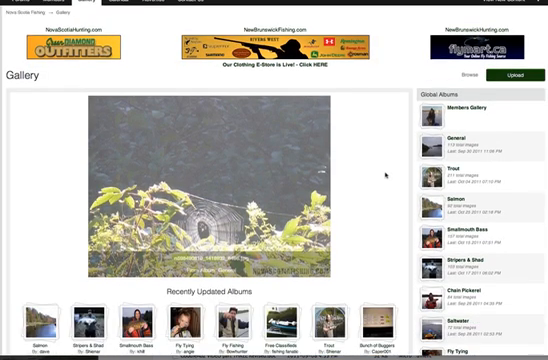
scroll("up", 3)
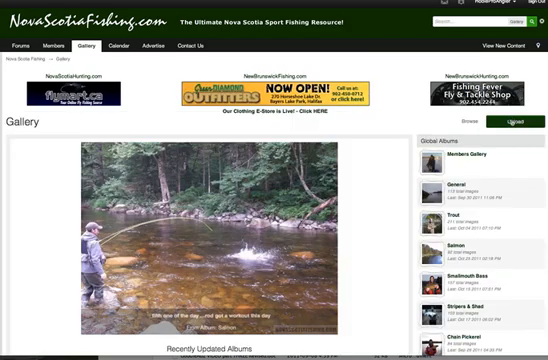
scroll("down", 3)
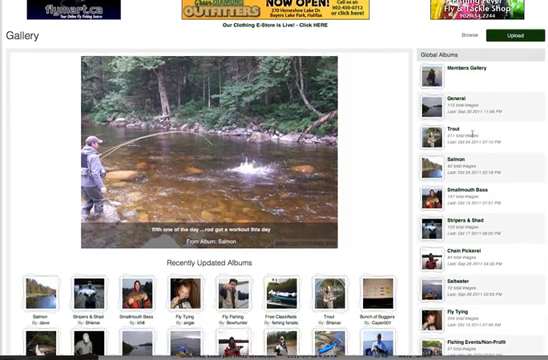
Step: Scroll through the Grey Ghost fly picture's comments and the Fly Tying album grid
scroll("down", 3)
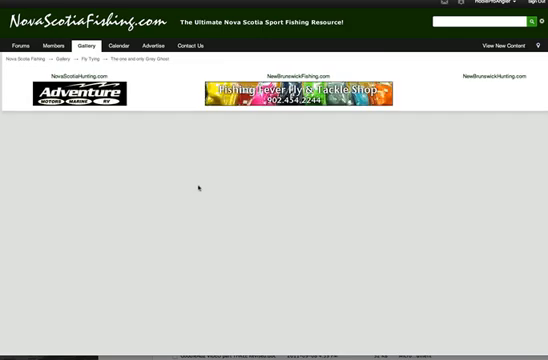
scroll("down", 3)
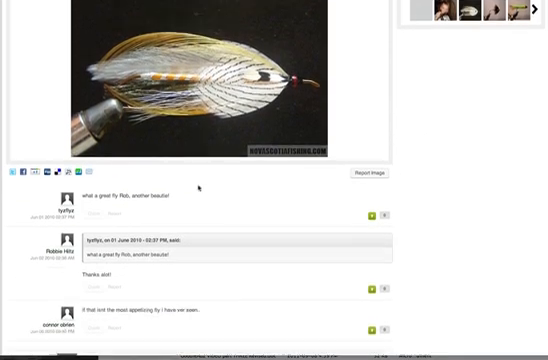
scroll("up", 3)
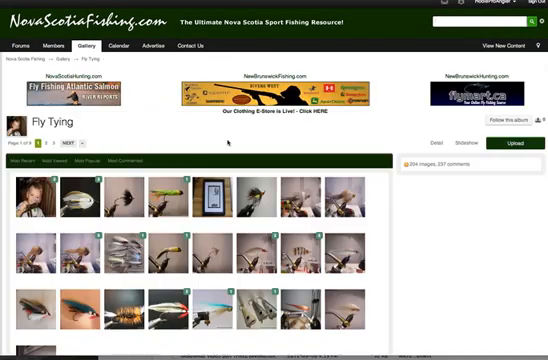
scroll("down", 3)
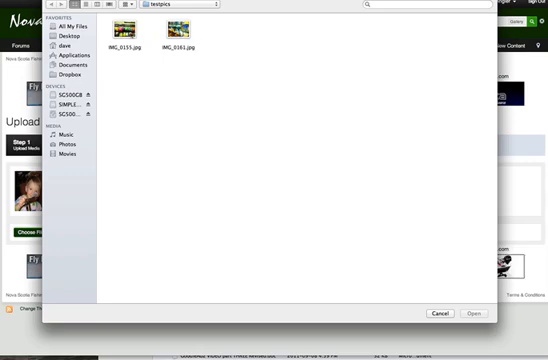
Step: Select IMG_0155.jpg from testpics and upload it to the Fly Tying album
left_click(124, 30)
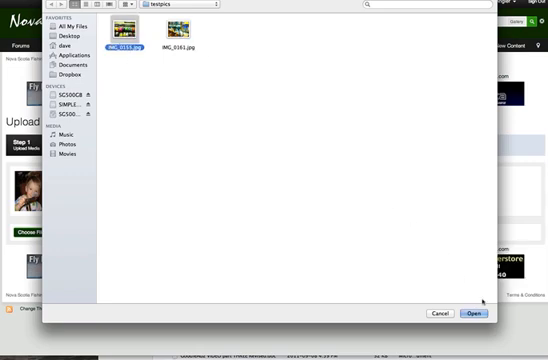
left_click(473, 313)
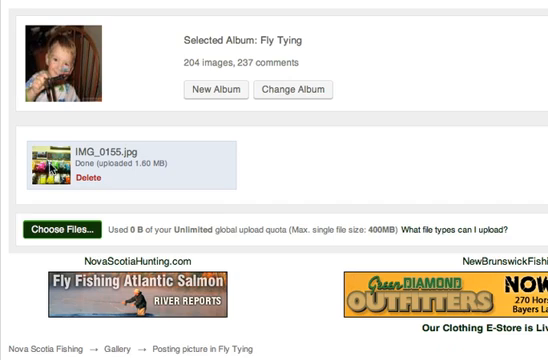
mouse_move(91, 178)
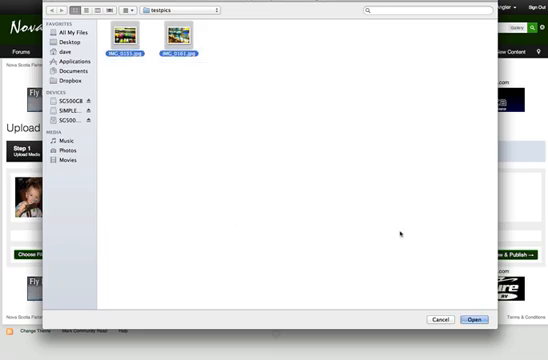
Step: Confirm IMG_0161.jpg from testpics as the second Fly Tying upload
left_click(476, 319)
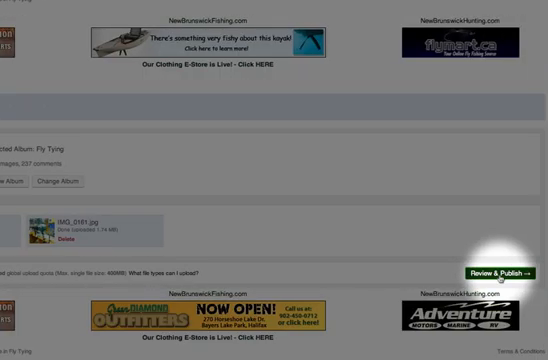
Step: Move to review and title the uploads 'Fly Tying Materials at Fishing Fever'
left_click(489, 273)
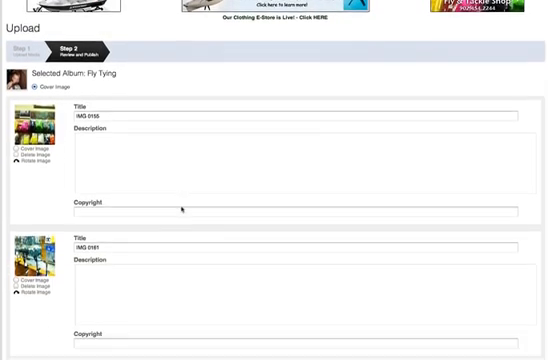
scroll("down", 3)
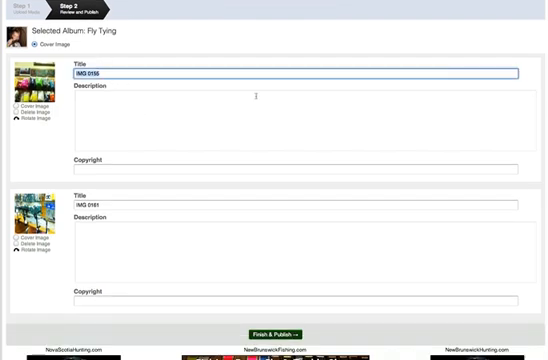
type("Fly Tyin")
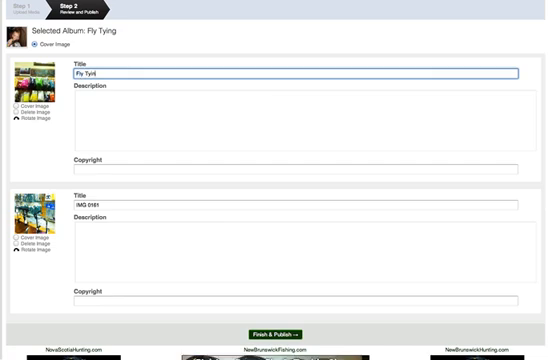
type("Fly Tying Materials at Fl")
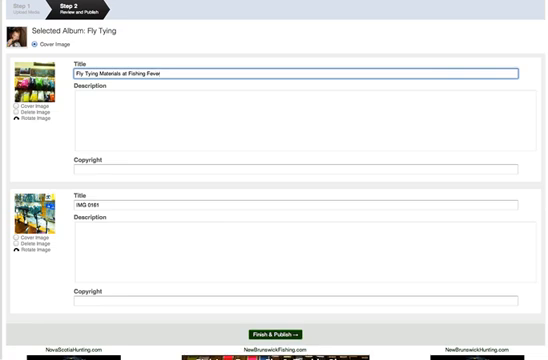
Step: Write the Fly & Tackle shop description and publish both images
left_click(300, 120)
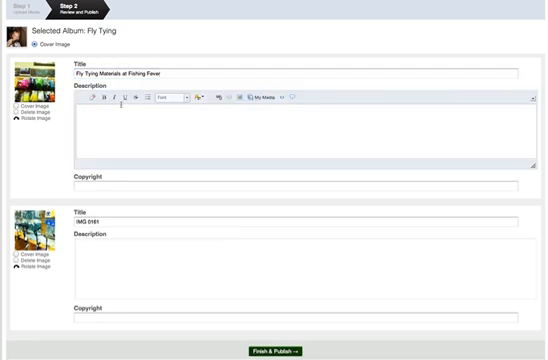
type("Fly")
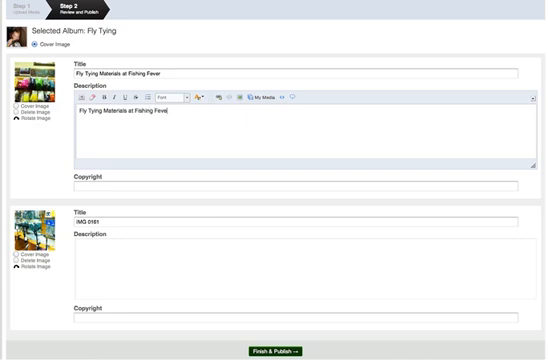
type("Fly & Tackle Shop")
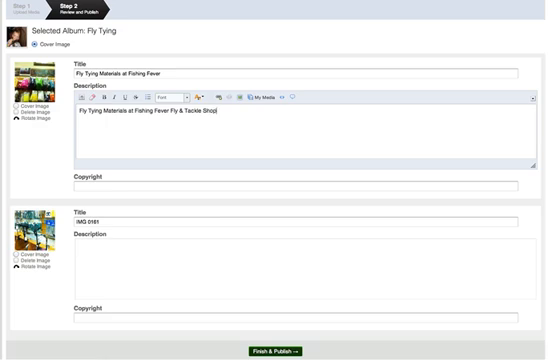
type(".")
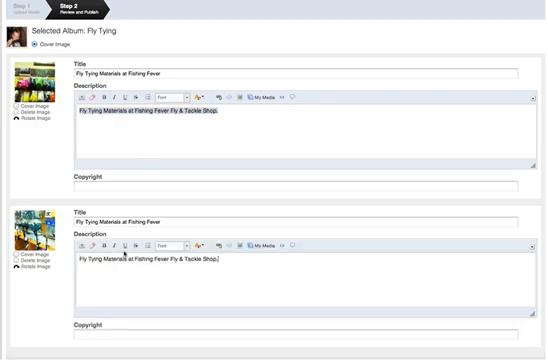
scroll("down", 3)
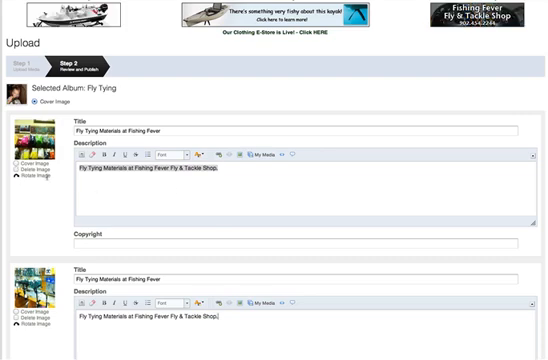
scroll("down", 3)
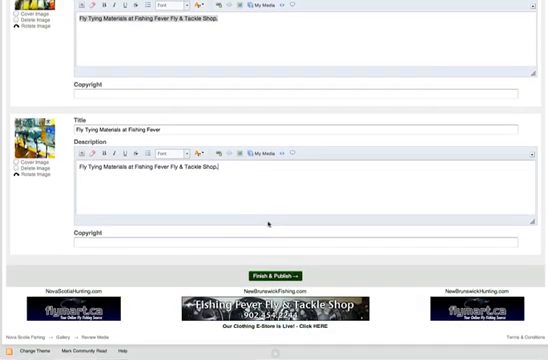
left_click(274, 273)
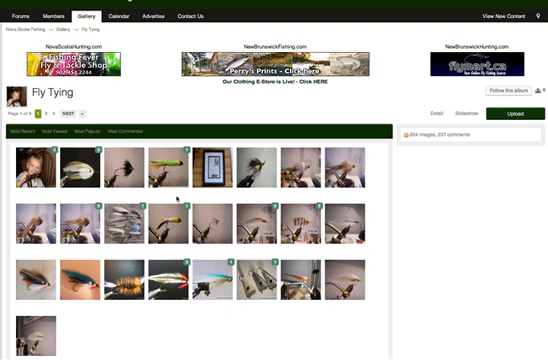
Step: Scroll down and back up through page 3 of the album's thumbnail grid
scroll("down", 3)
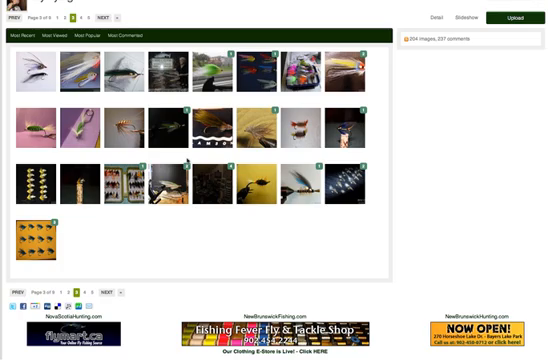
scroll("up", 3)
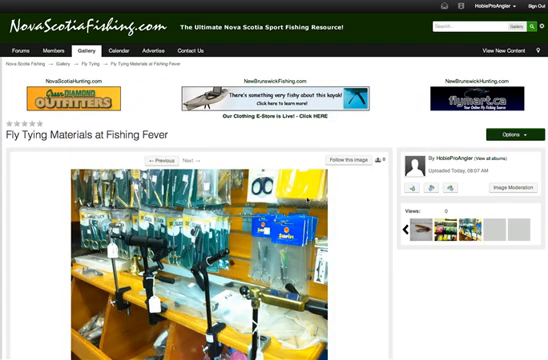
scroll("down", 3)
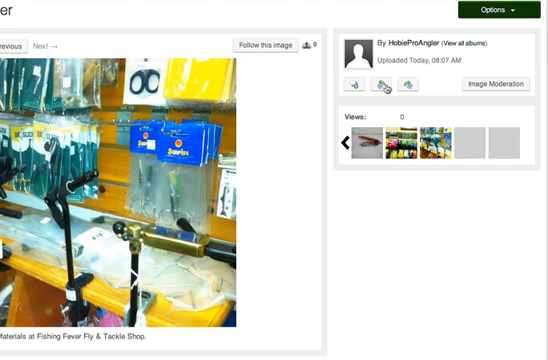
left_click(504, 84)
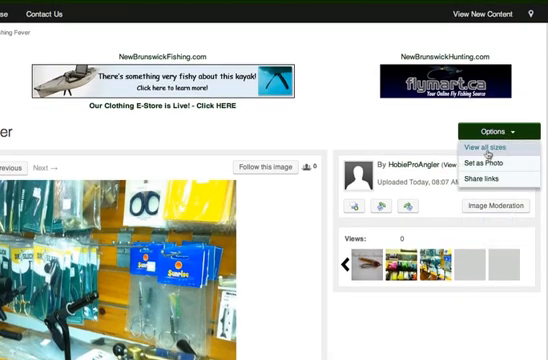
mouse_move(484, 180)
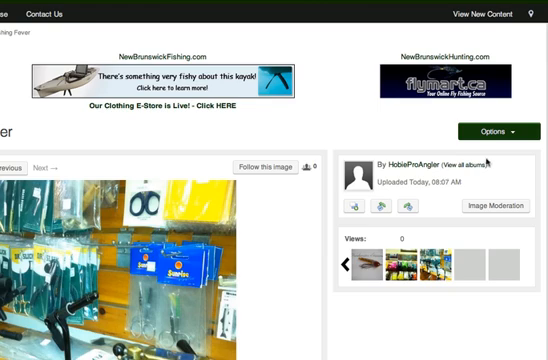
left_click(496, 131)
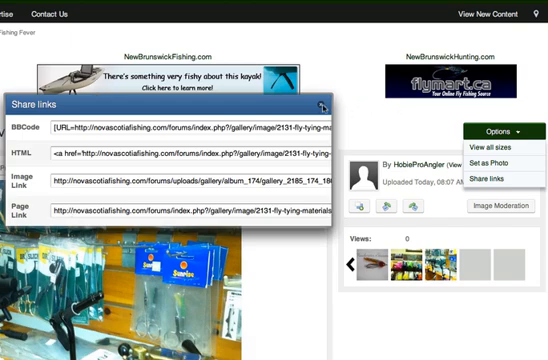
left_click(325, 107)
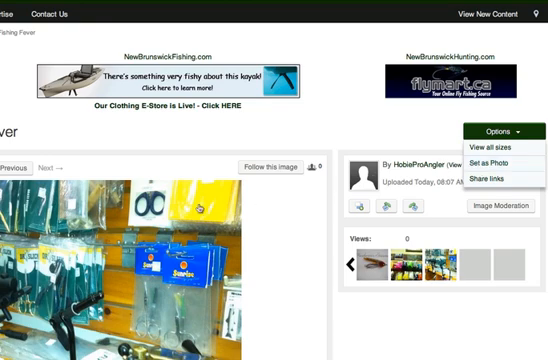
mouse_move(497, 163)
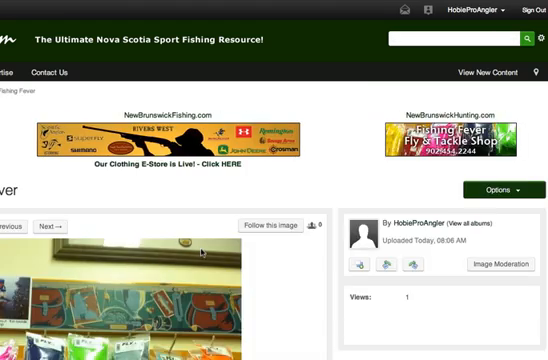
scroll("down", 3)
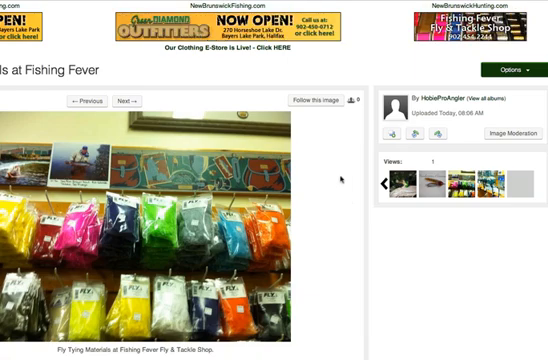
scroll("up", 3)
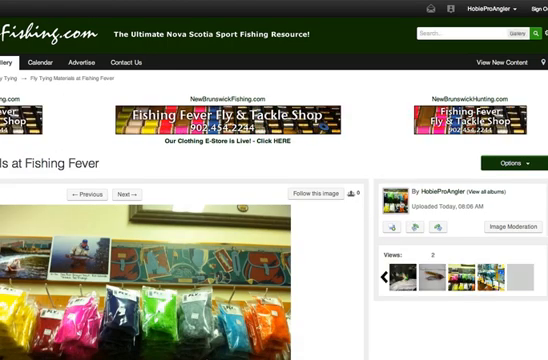
scroll("down", 3)
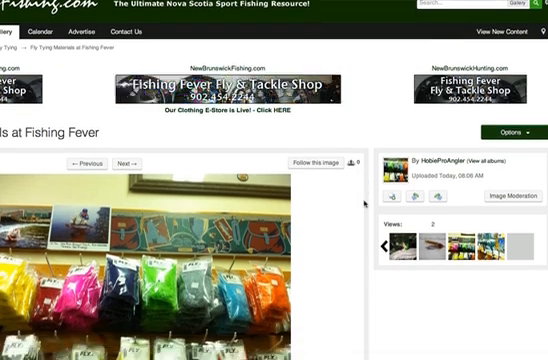
scroll("down", 3)
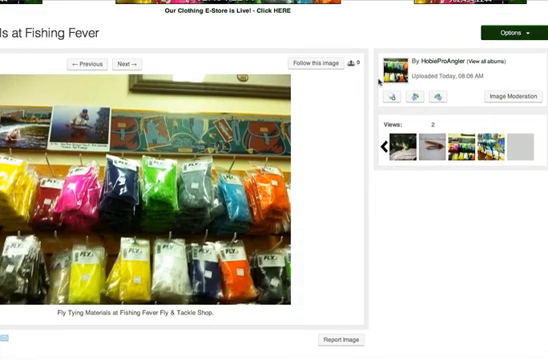
scroll("up", 3)
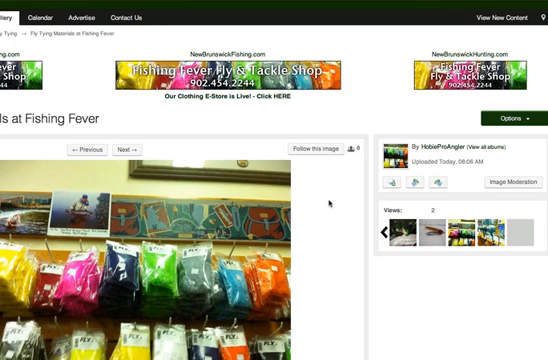
scroll("up", 3)
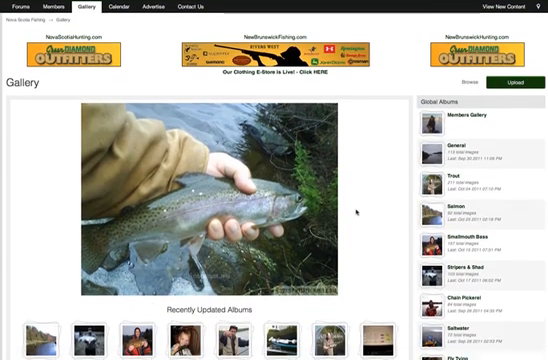
scroll("down", 3)
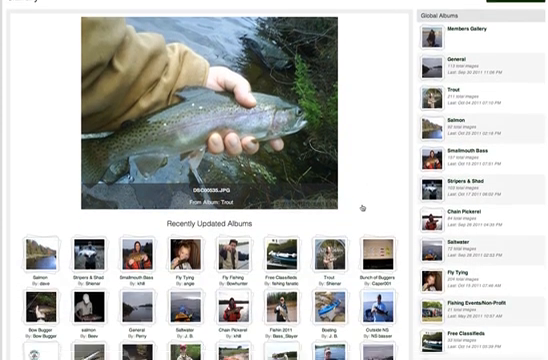
scroll("down", 3)
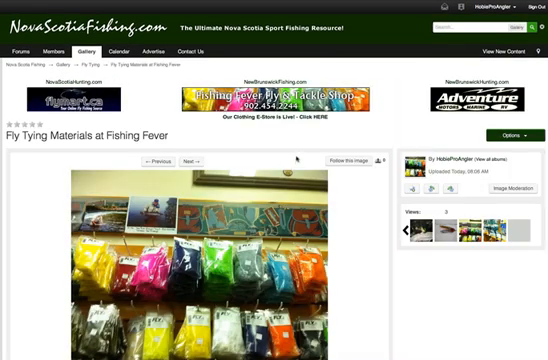
scroll("down", 3)
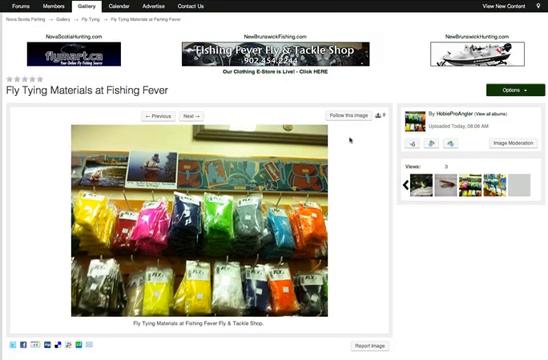
scroll("down", 3)
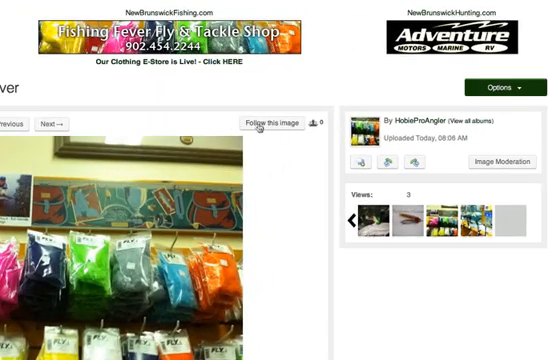
left_click(281, 122)
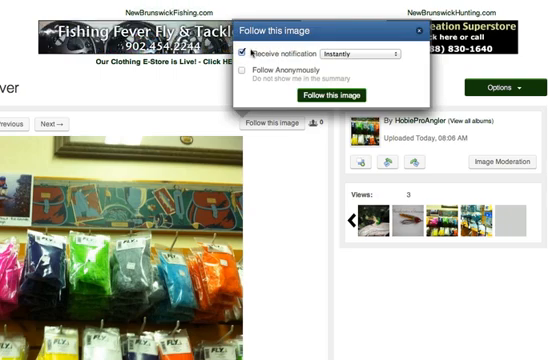
left_click(365, 50)
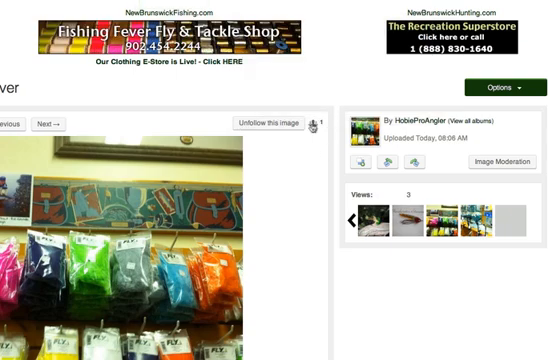
mouse_move(323, 120)
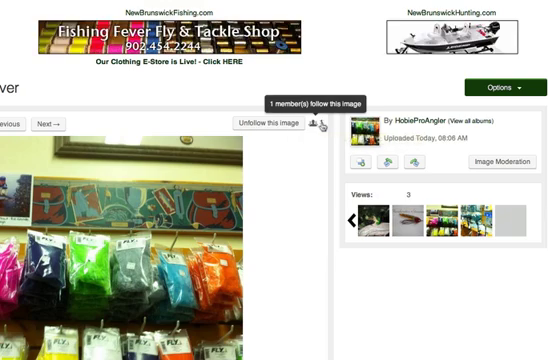
left_click(324, 119)
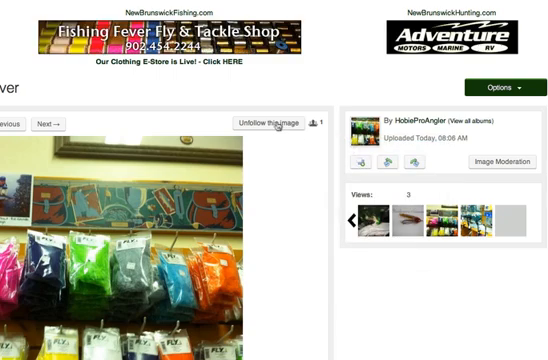
left_click(277, 123)
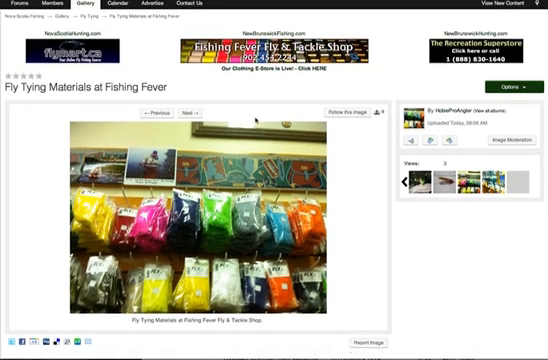
Step: Bring up the image's report form, cancel it, then reopen it and start writing
scroll("up", 3)
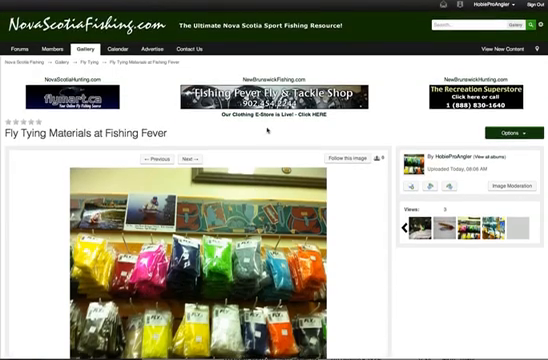
scroll("down", 3)
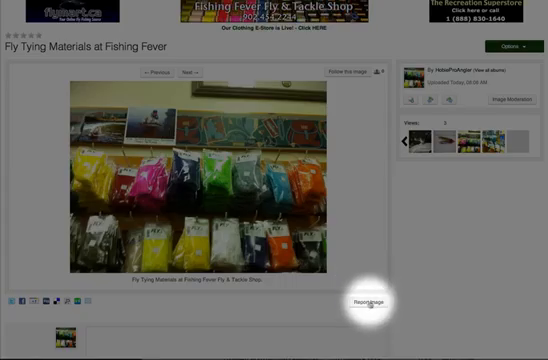
left_click(367, 299)
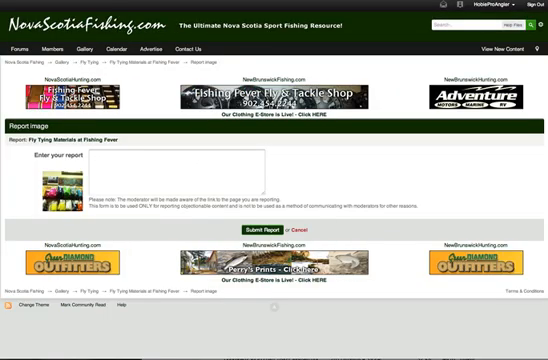
left_click(306, 230)
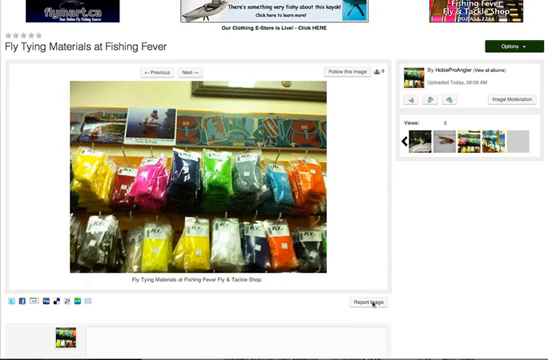
left_click(366, 301)
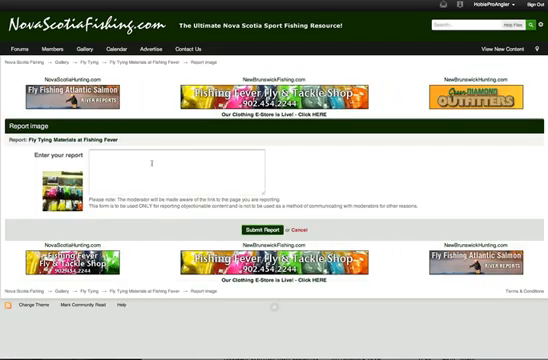
left_click(183, 175)
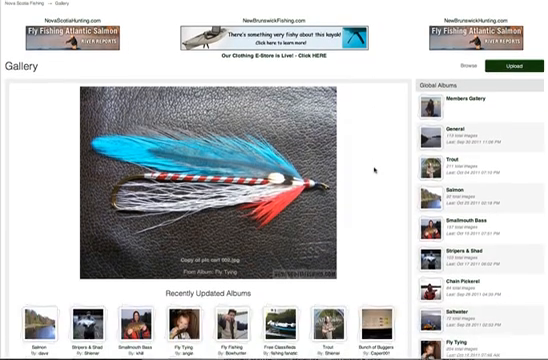
Step: Scroll through the Gallery's albums, recent images and comments, then go to the Forums index
scroll("down", 3)
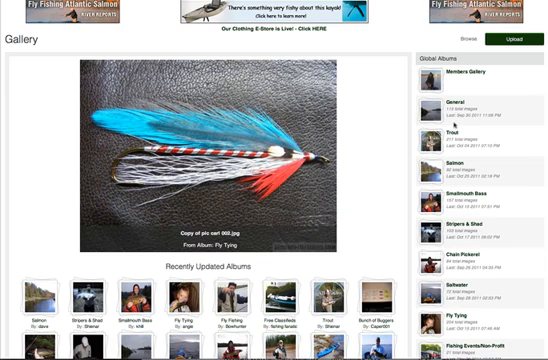
scroll("down", 3)
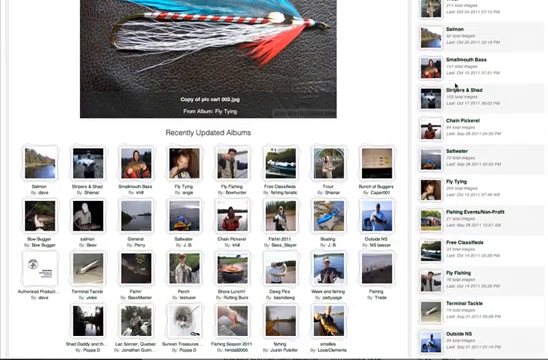
scroll("down", 3)
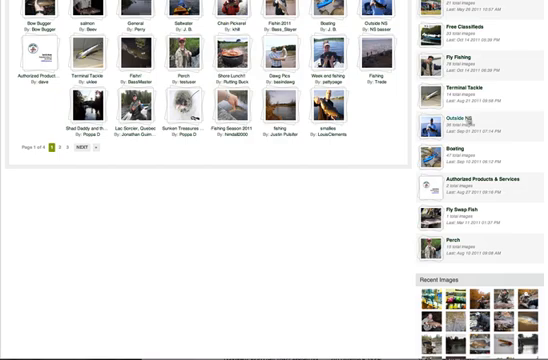
scroll("up", 3)
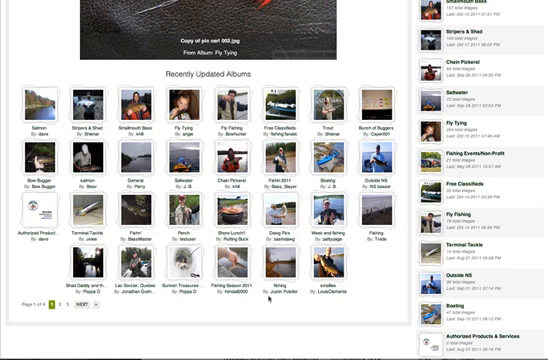
scroll("down", 3)
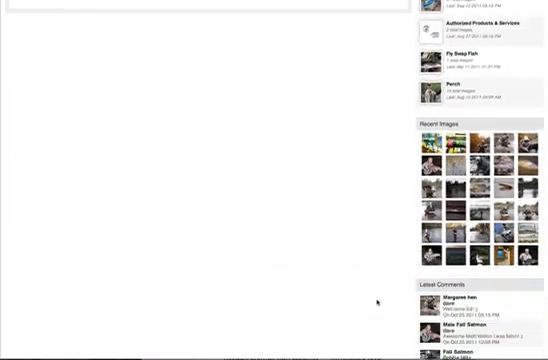
scroll("down", 3)
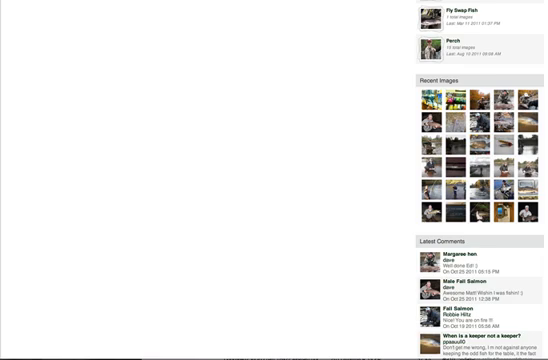
scroll("down", 3)
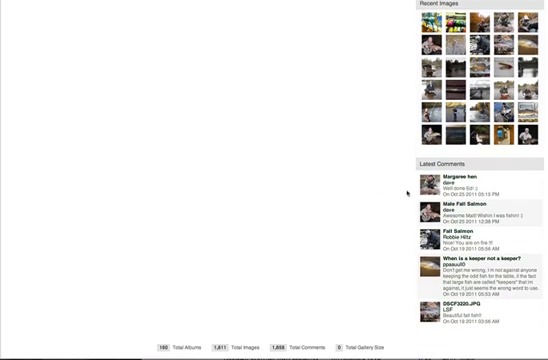
scroll("down", 3)
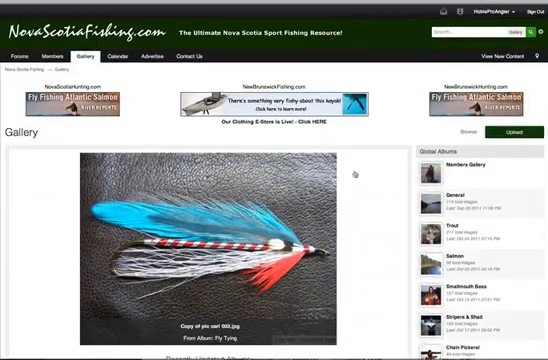
scroll("down", 3)
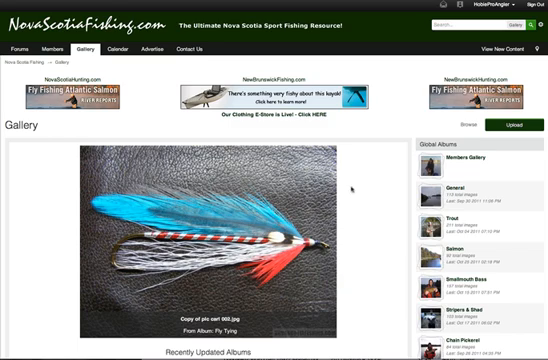
left_click(19, 47)
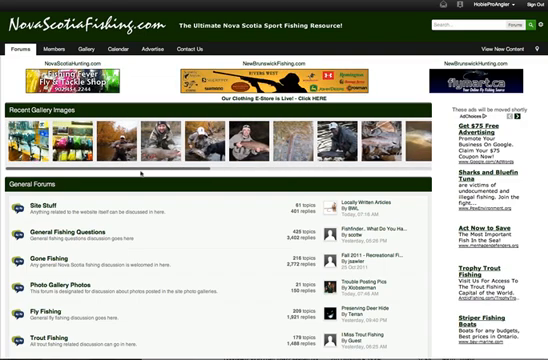
Step: Browse the Photo Gallery Photos forum's topic list, then return to the Gallery
scroll("down", 3)
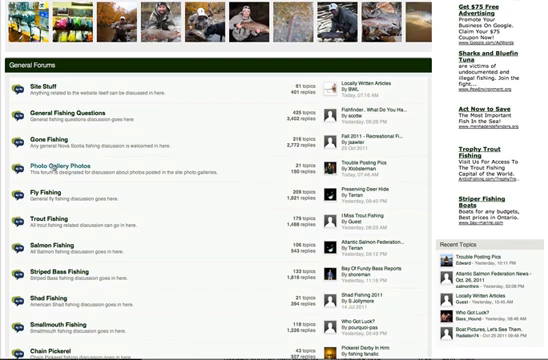
left_click(60, 162)
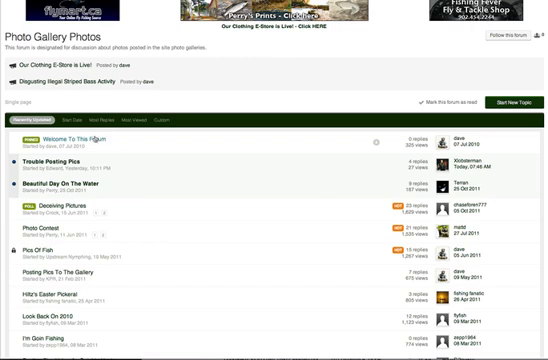
mouse_move(227, 100)
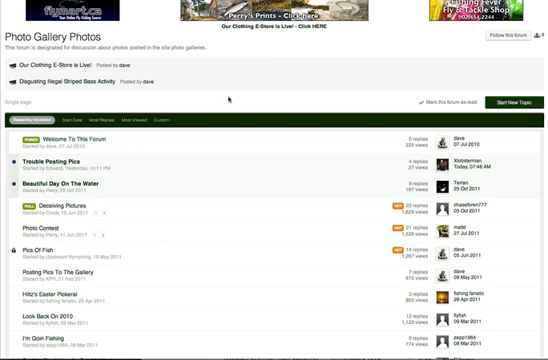
scroll("down", 3)
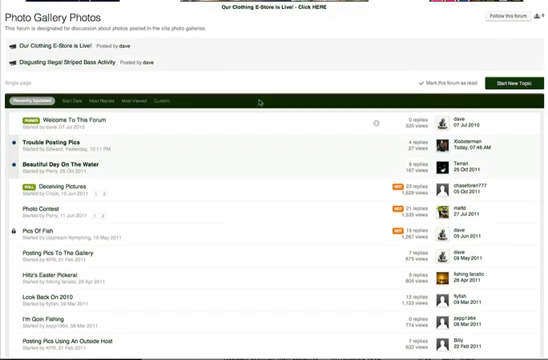
scroll("up", 3)
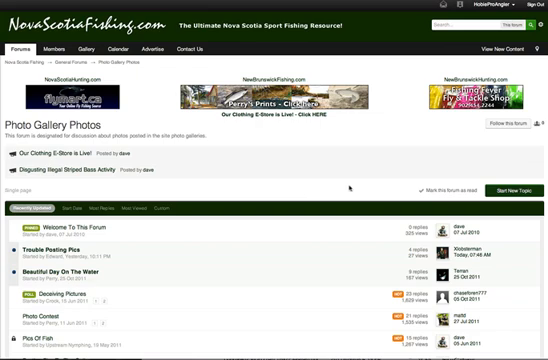
scroll("down", 3)
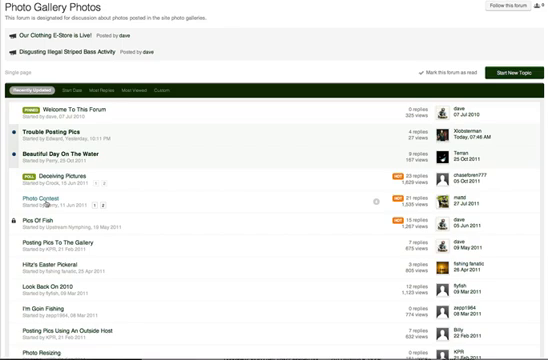
mouse_move(166, 211)
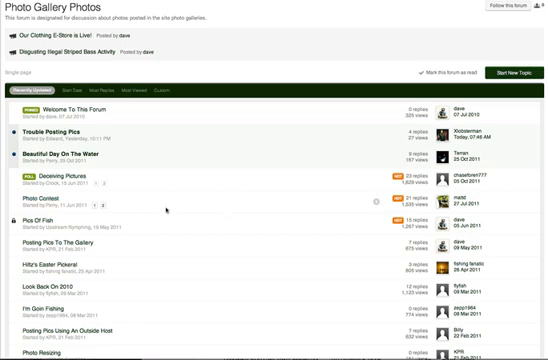
scroll("up", 3)
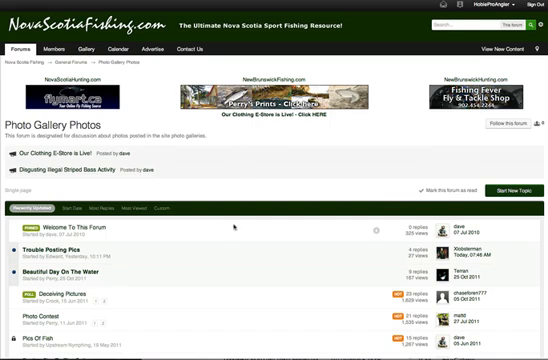
left_click(88, 46)
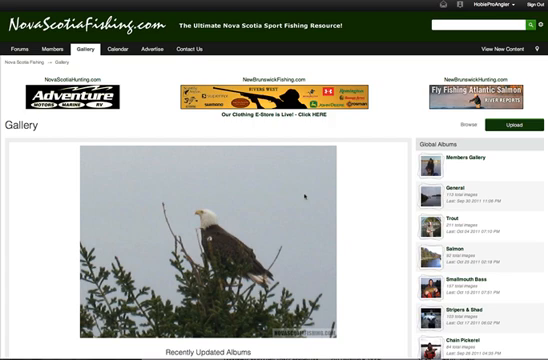